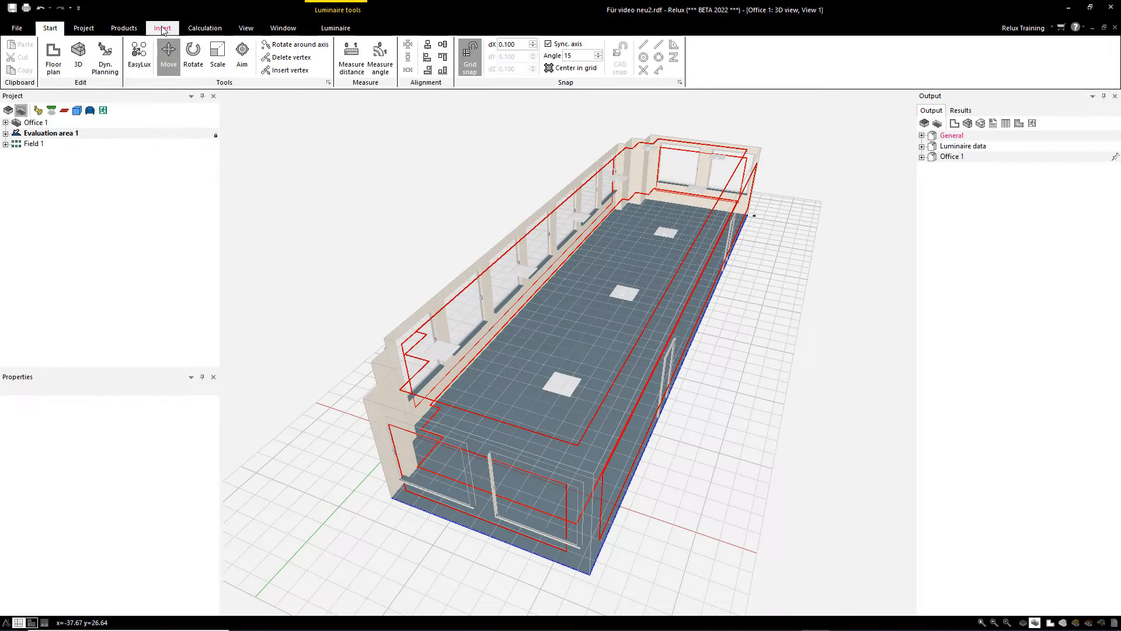
# Step: Show the Insert tab's emergency object options: anti-panic areas, high-risk areas, emergency signs
pyautogui.click(162, 27)
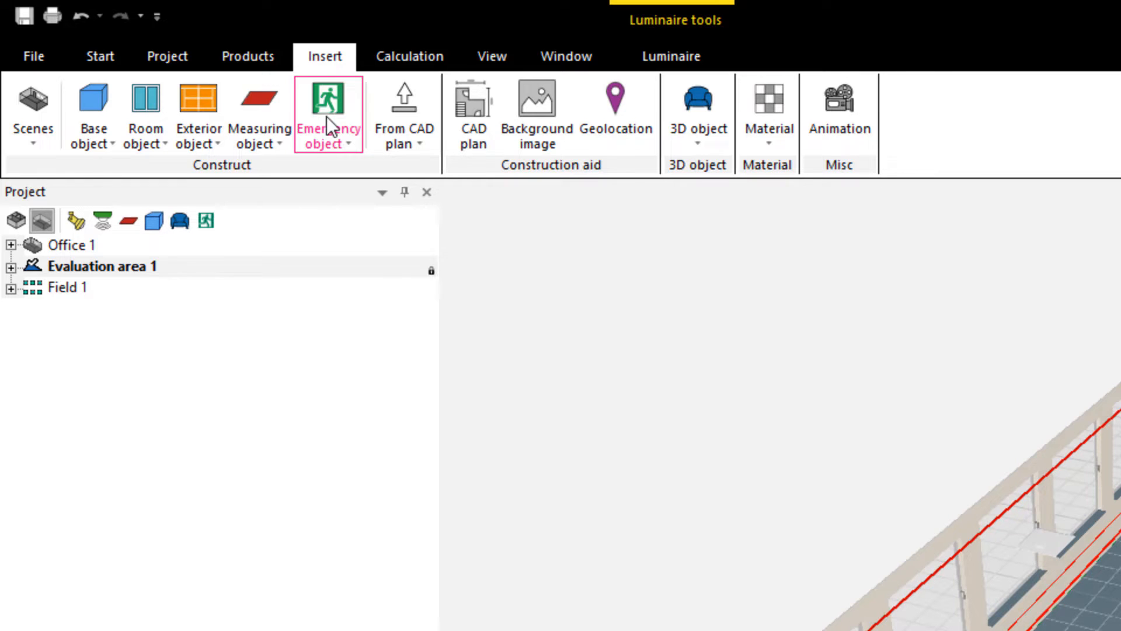
pyautogui.click(329, 117)
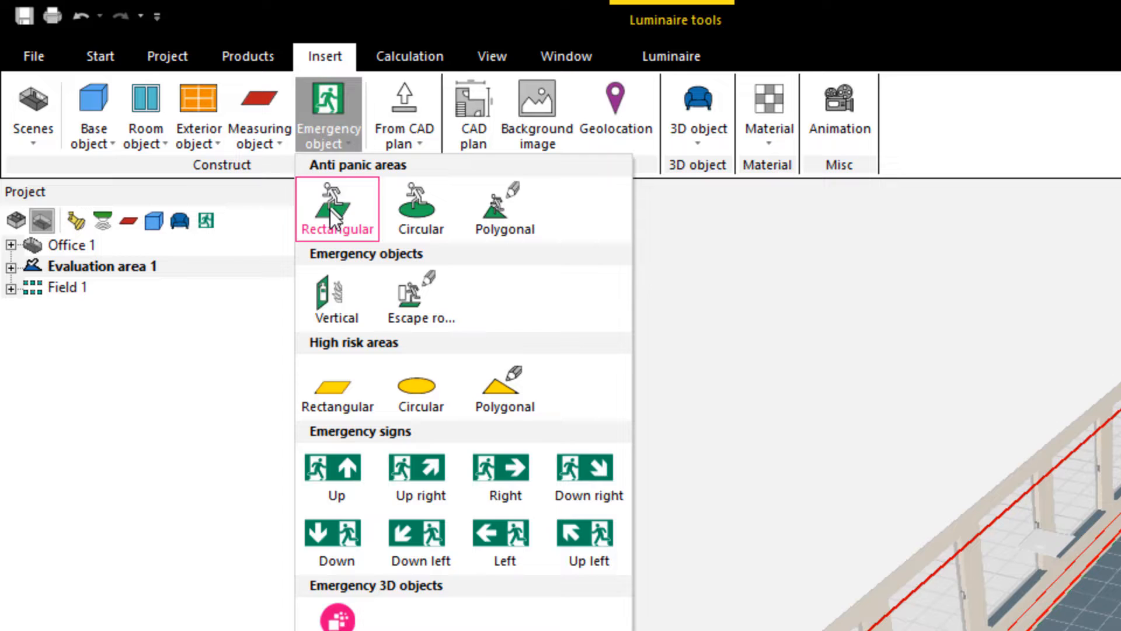
# Step: Place a rectangular anti-panic area with 0.5 lux minimum on the office floor
pyautogui.click(337, 207)
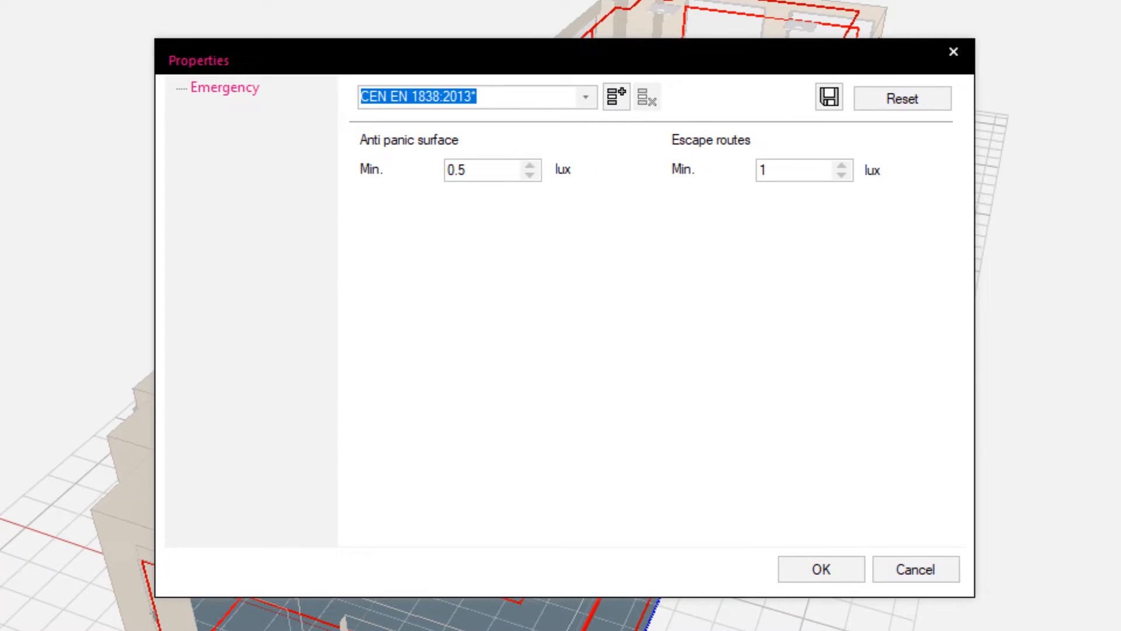
pyautogui.moveTo(798, 583)
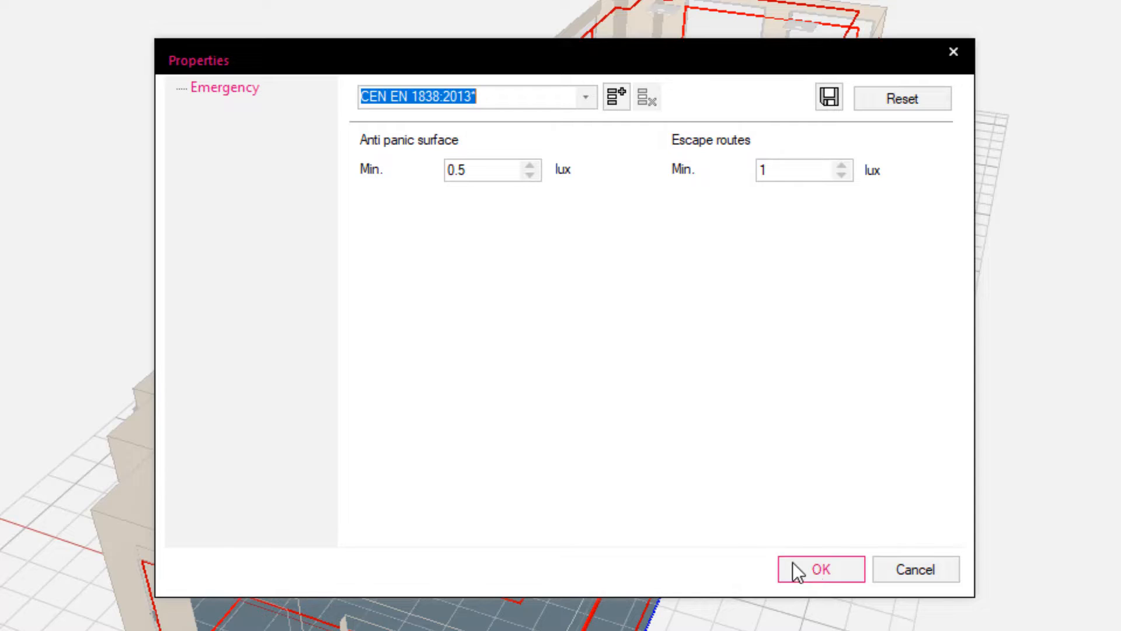
pyautogui.click(821, 585)
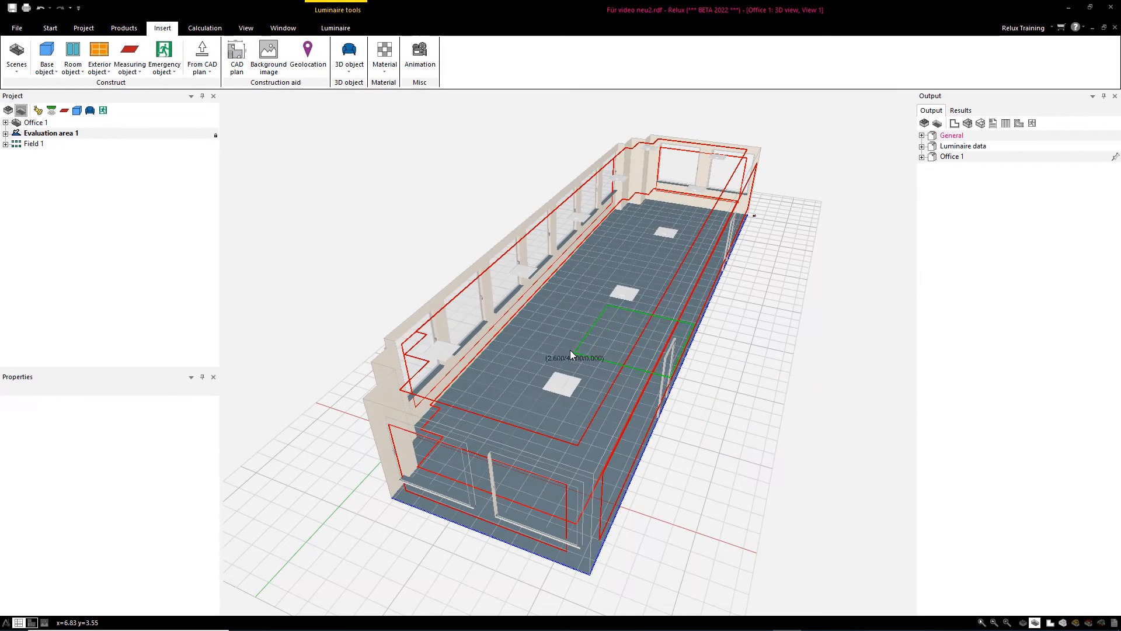
pyautogui.click(557, 324)
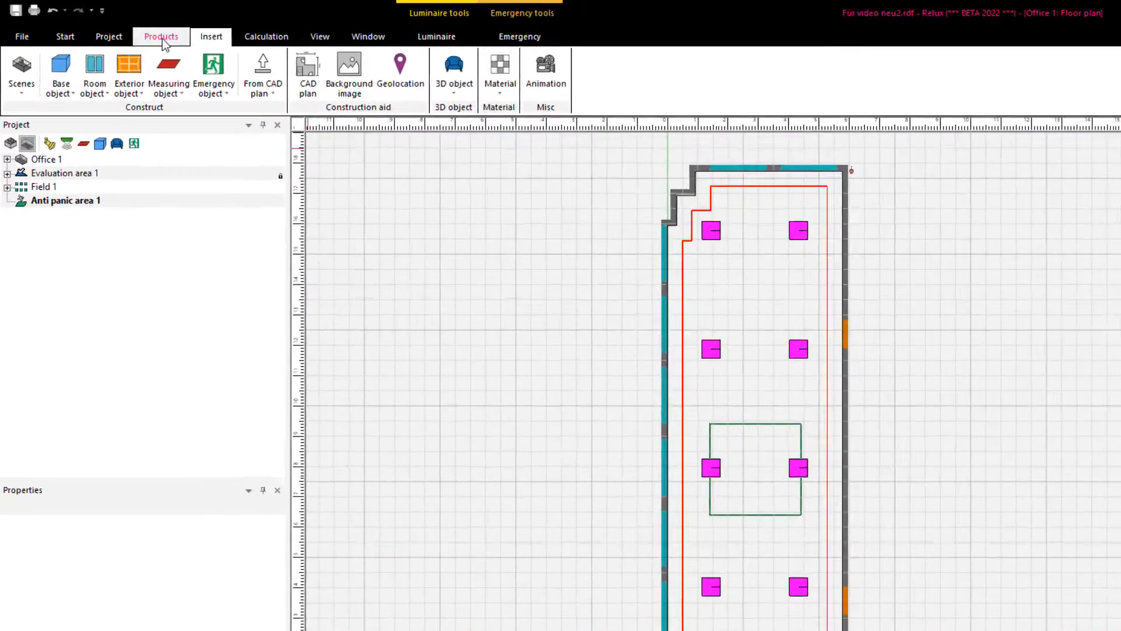
# Step: Set the recently used Access Downlight Luminaire to 'only used for emergency lighting'
pyautogui.click(161, 36)
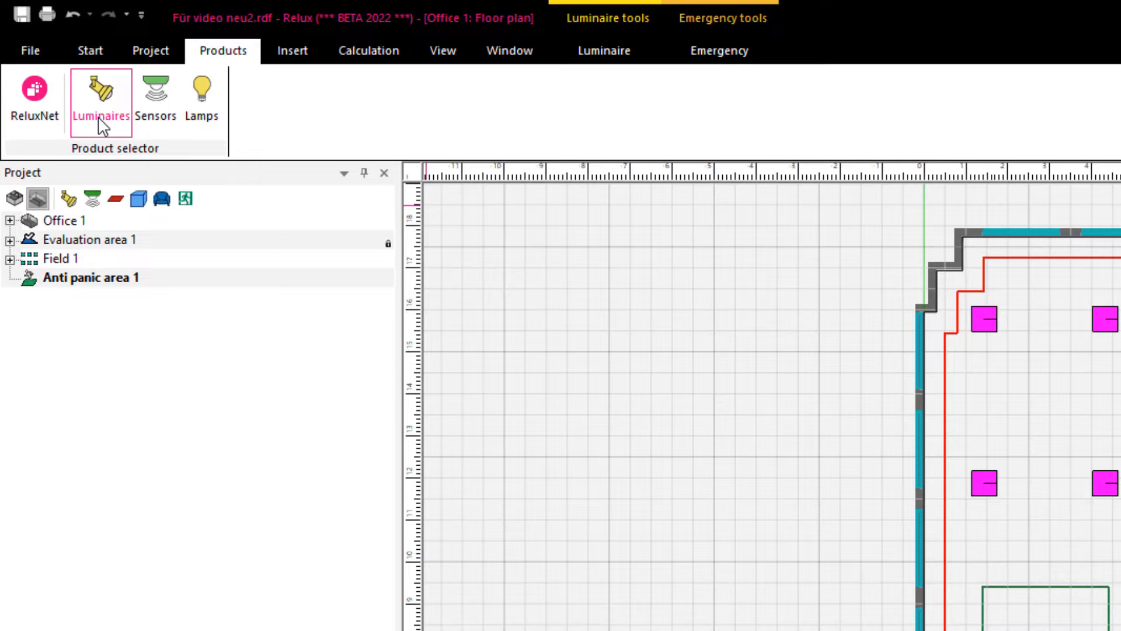
pyautogui.click(101, 94)
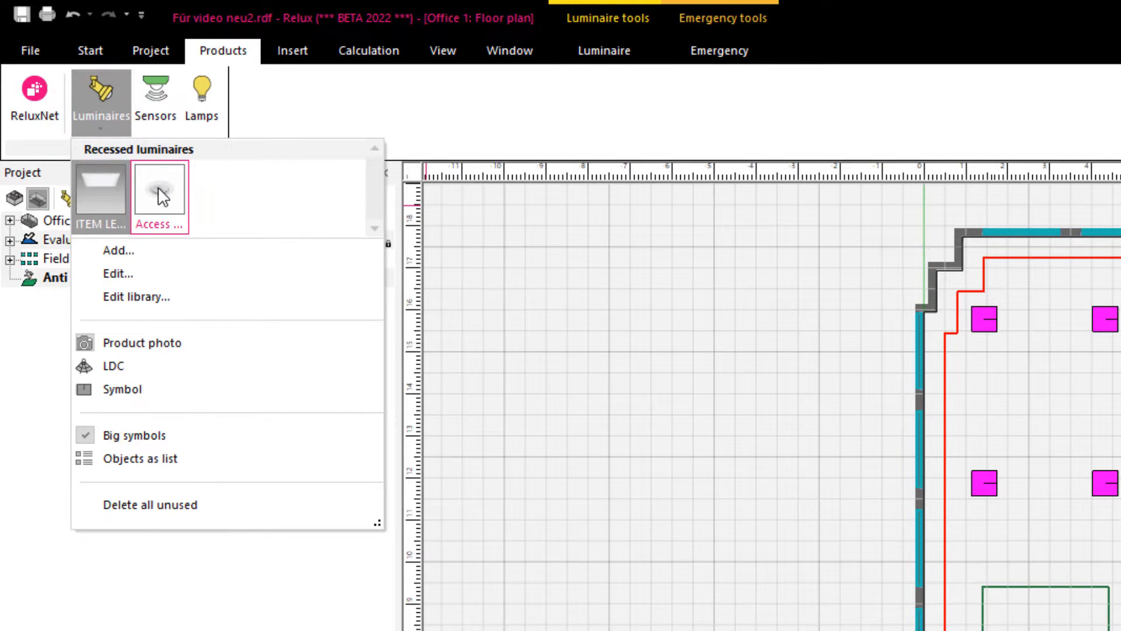
pyautogui.rightClick(163, 193)
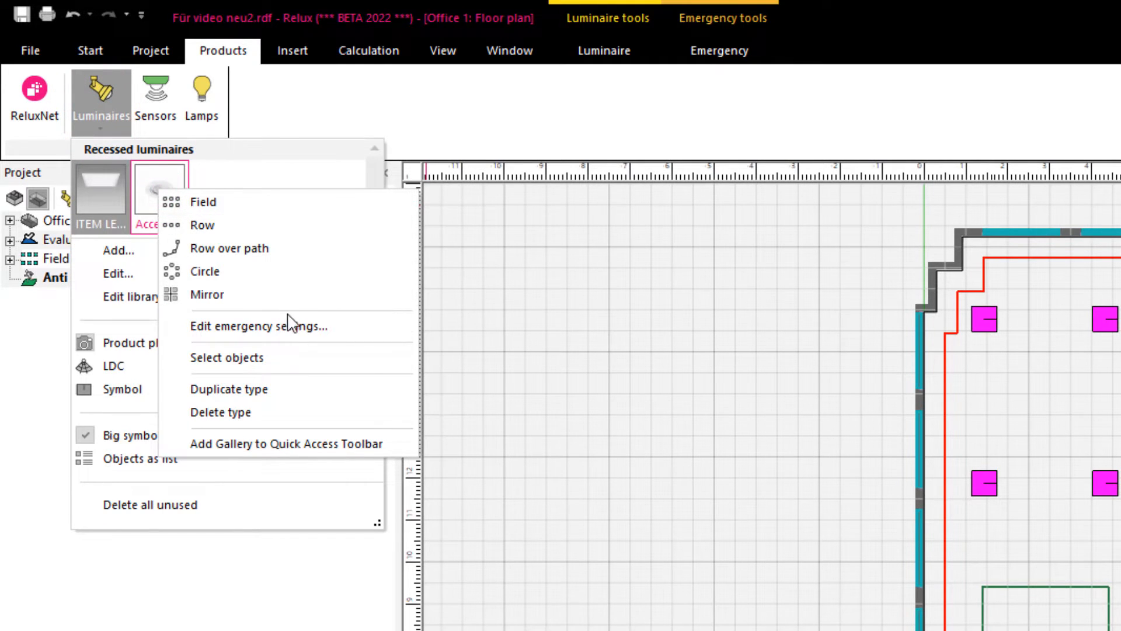
pyautogui.click(257, 326)
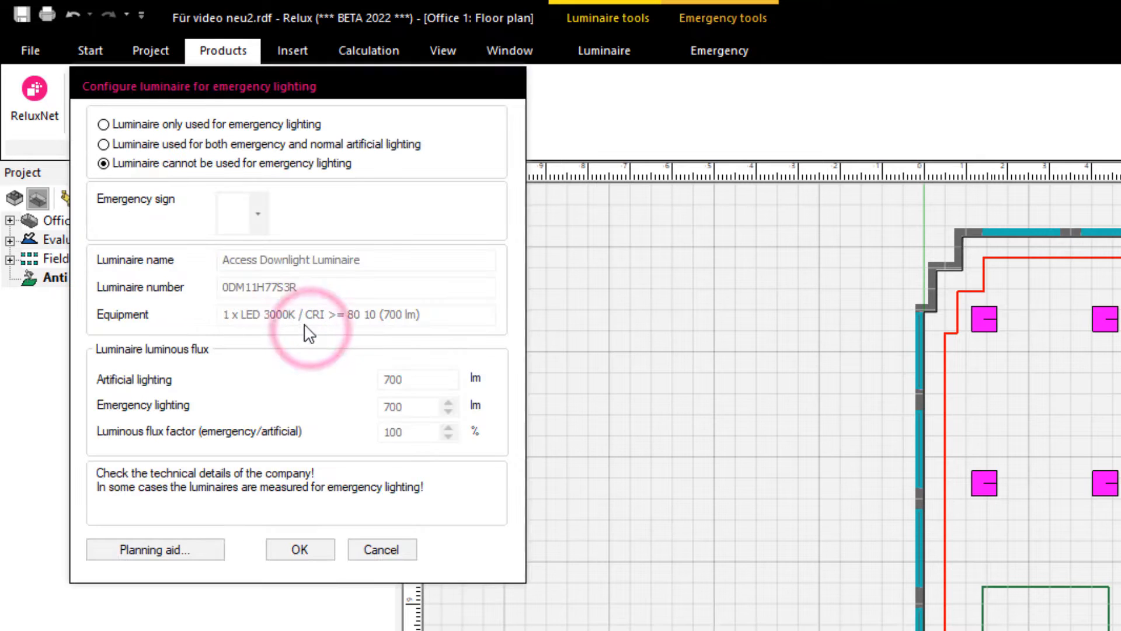
pyautogui.click(104, 127)
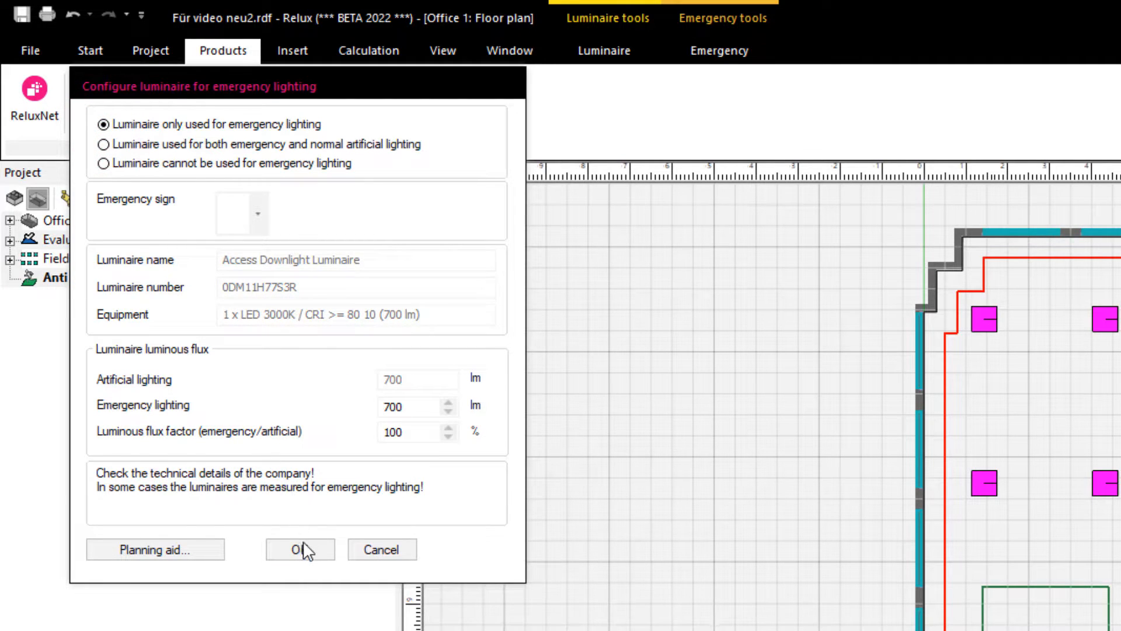
pyautogui.click(300, 550)
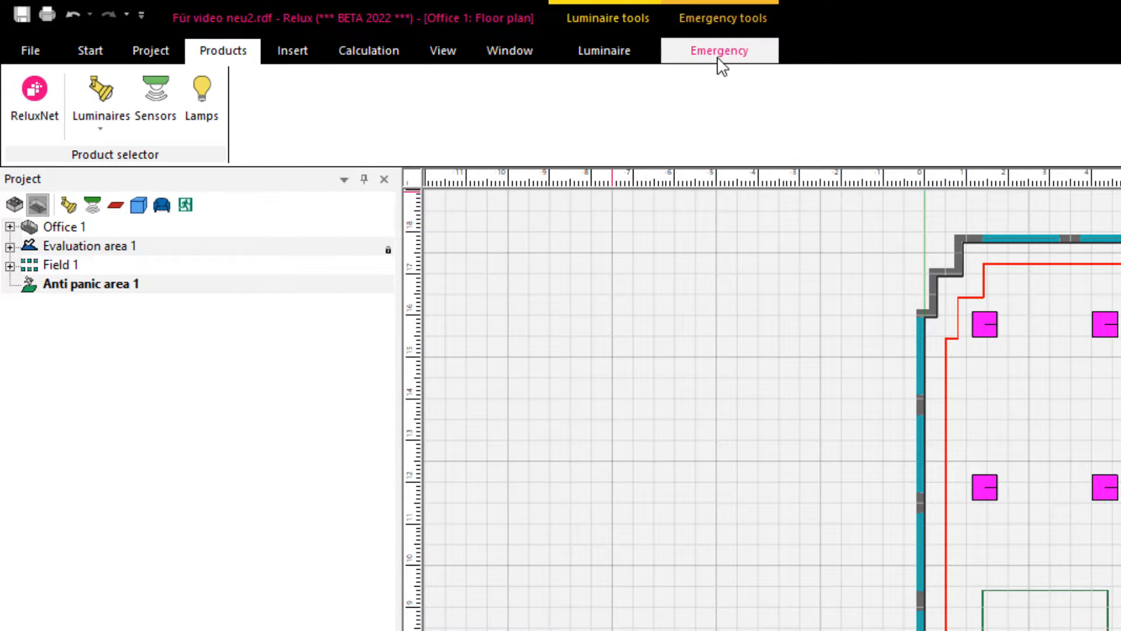
# Step: Place an emergency Access Downlight field inside the anti-panic area from the Emergency tab
pyautogui.click(721, 50)
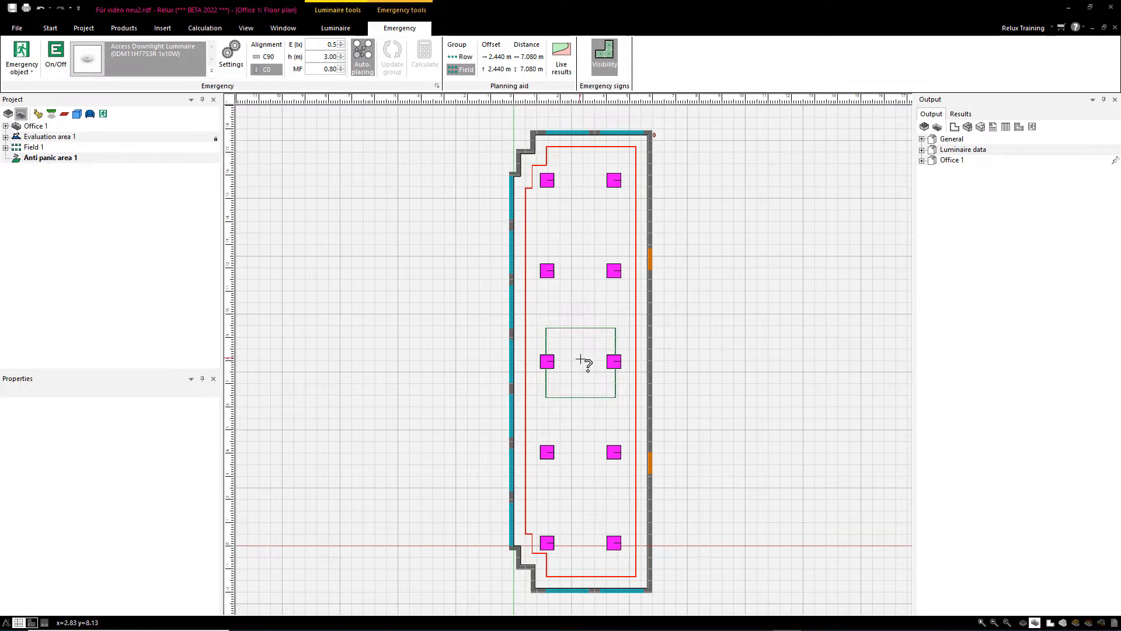
pyautogui.click(580, 361)
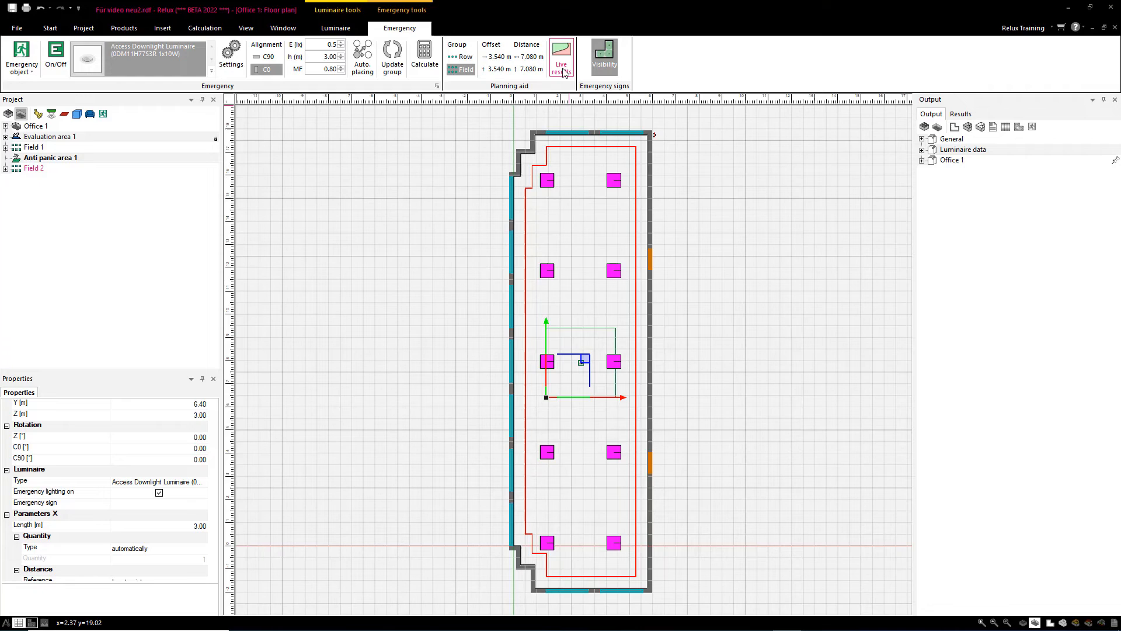
# Step: Turn on Live results to shade the anti-panic area against 0.5 lux
pyautogui.click(561, 52)
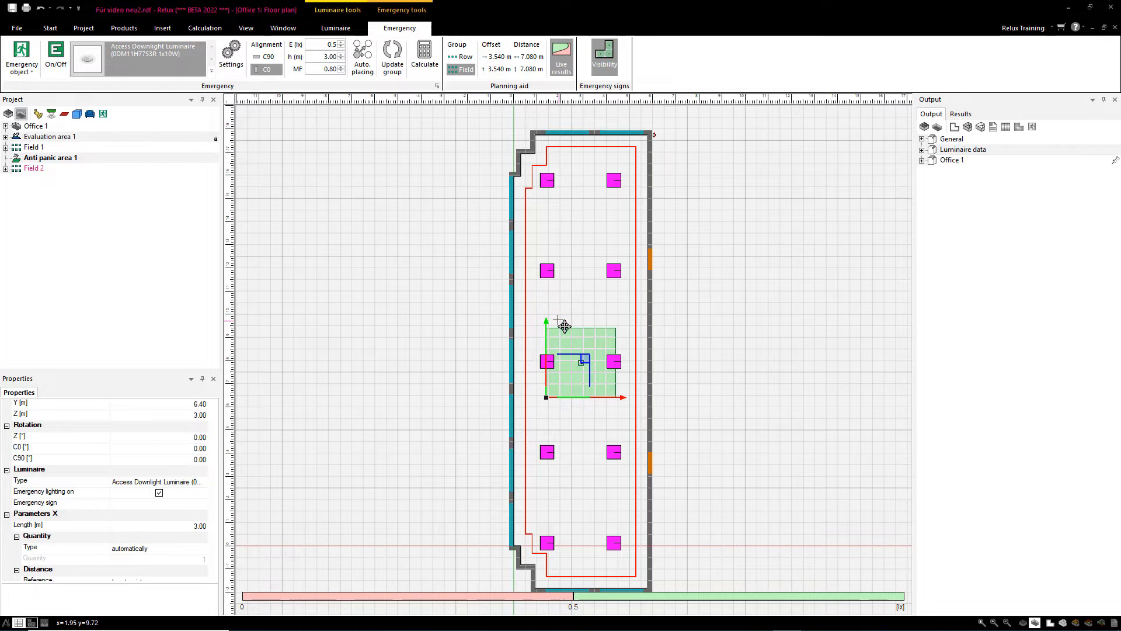
pyautogui.click(564, 56)
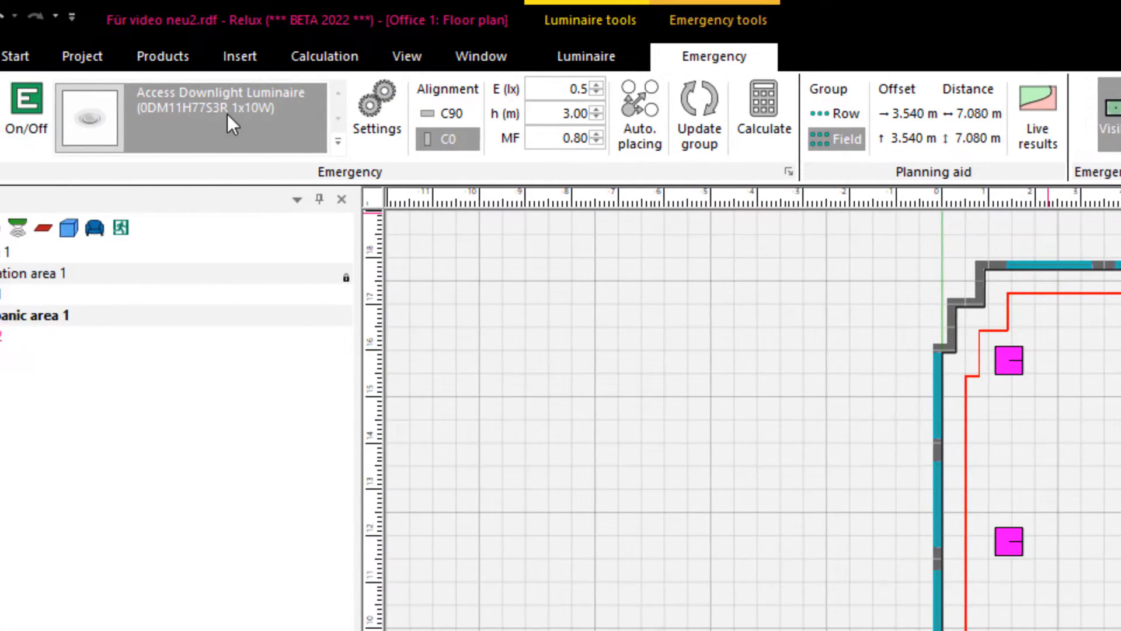
# Step: Add Emergency sign 1 to the office floor plan
pyautogui.click(45, 117)
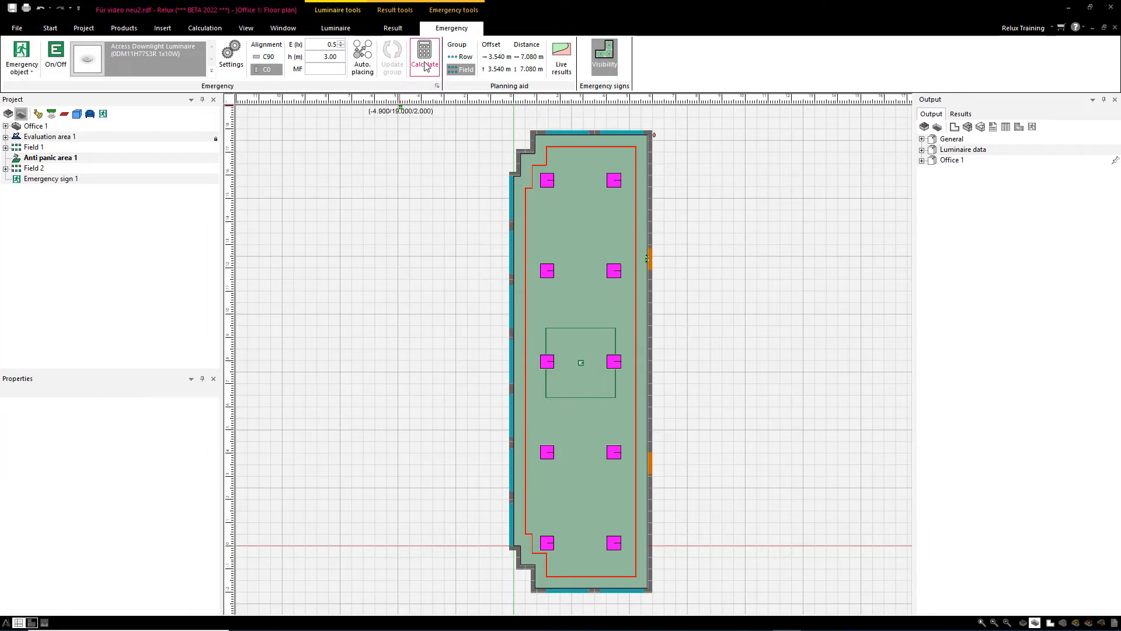
# Step: Run the emergency calculation, giving Anti panic area 1 Emin 3.76 lx
pyautogui.click(424, 53)
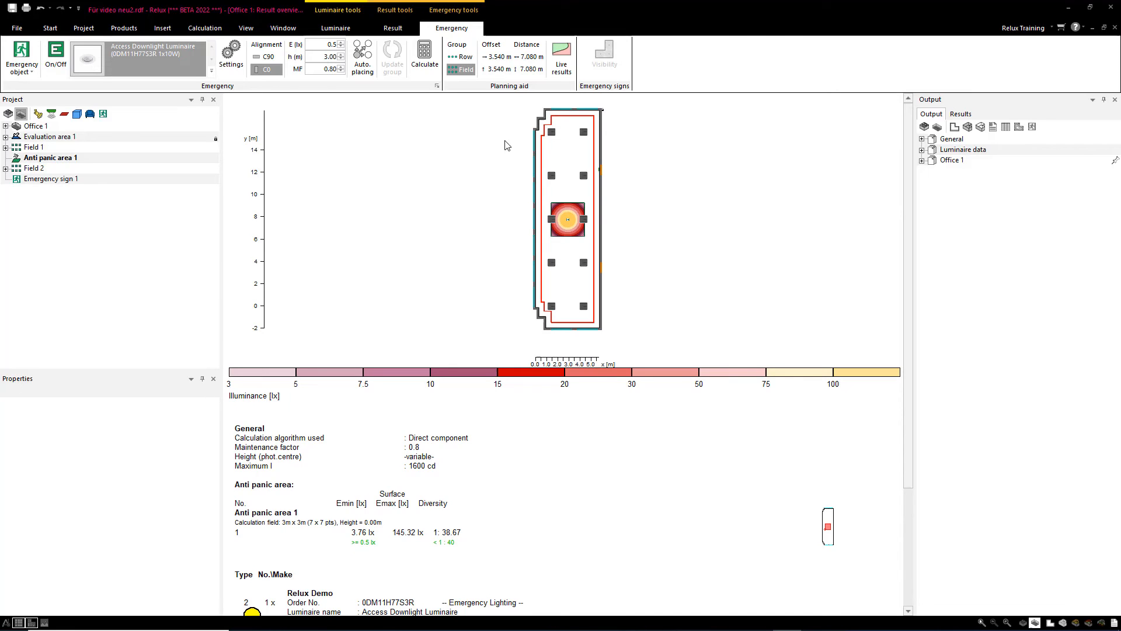
pyautogui.moveTo(925, 165)
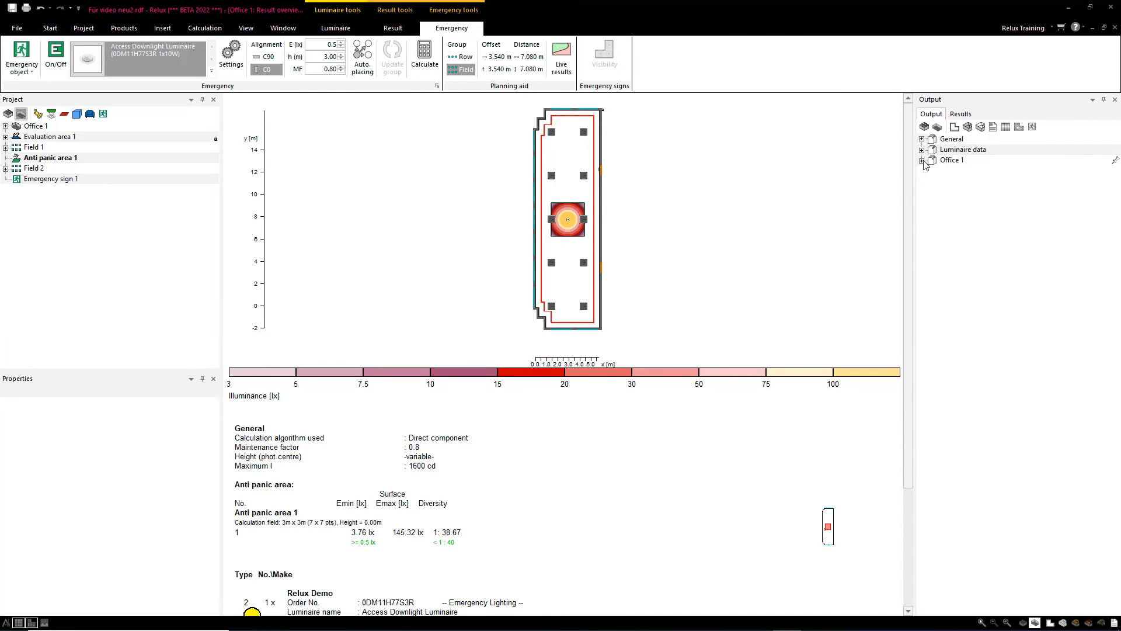
# Step: Expand Office 1 outputs and show the Luminaire data/Room elements report
pyautogui.click(922, 160)
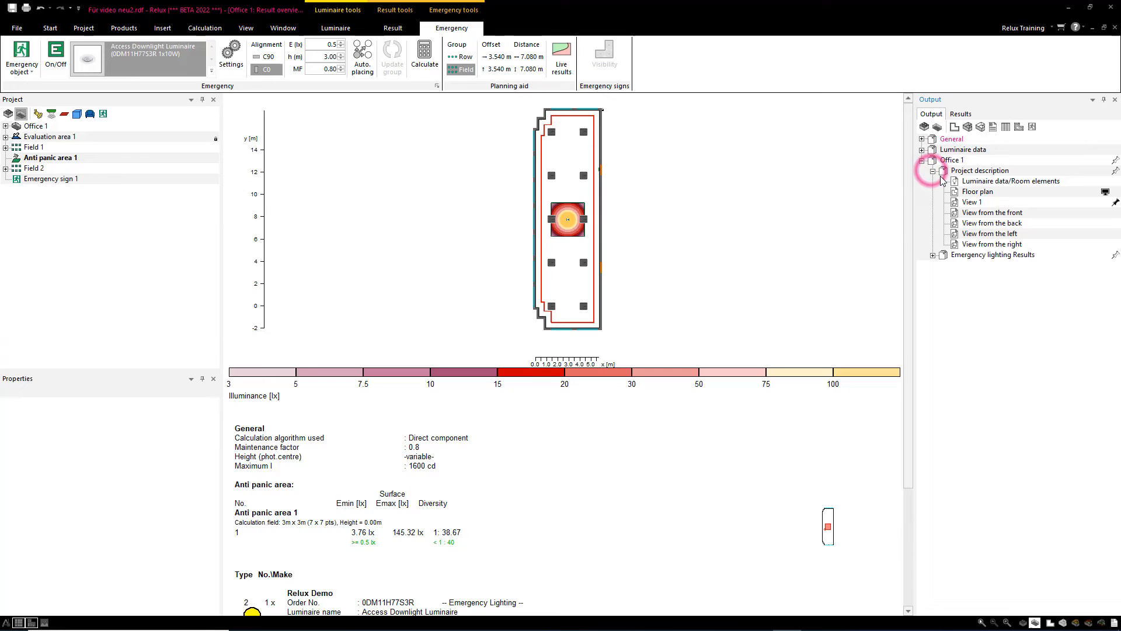
pyautogui.click(1012, 181)
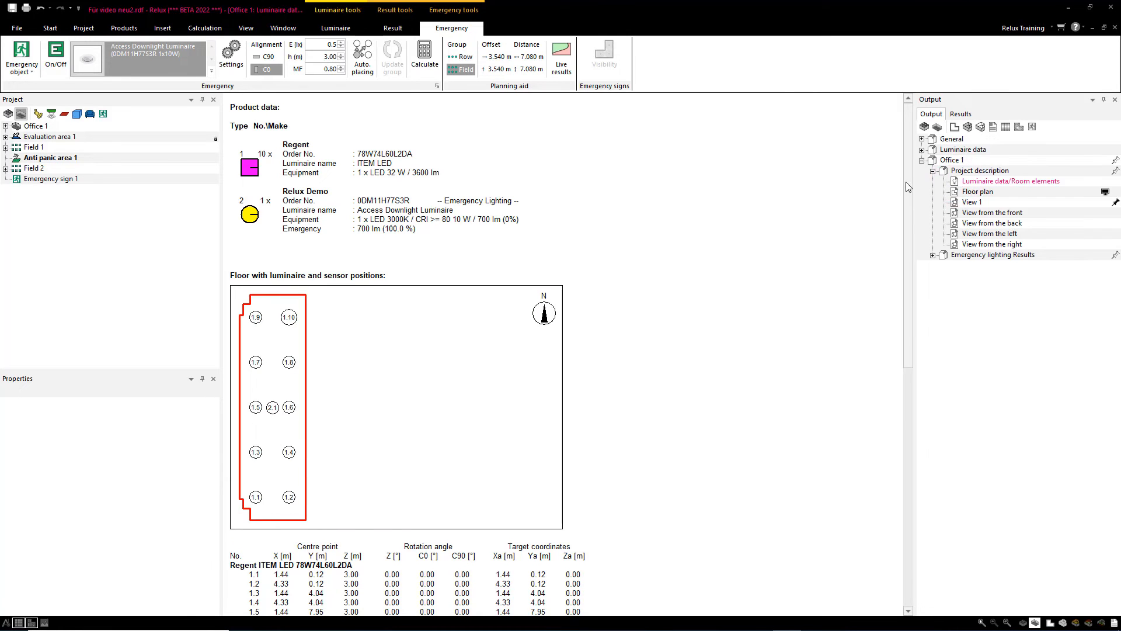
pyautogui.moveTo(481, 206)
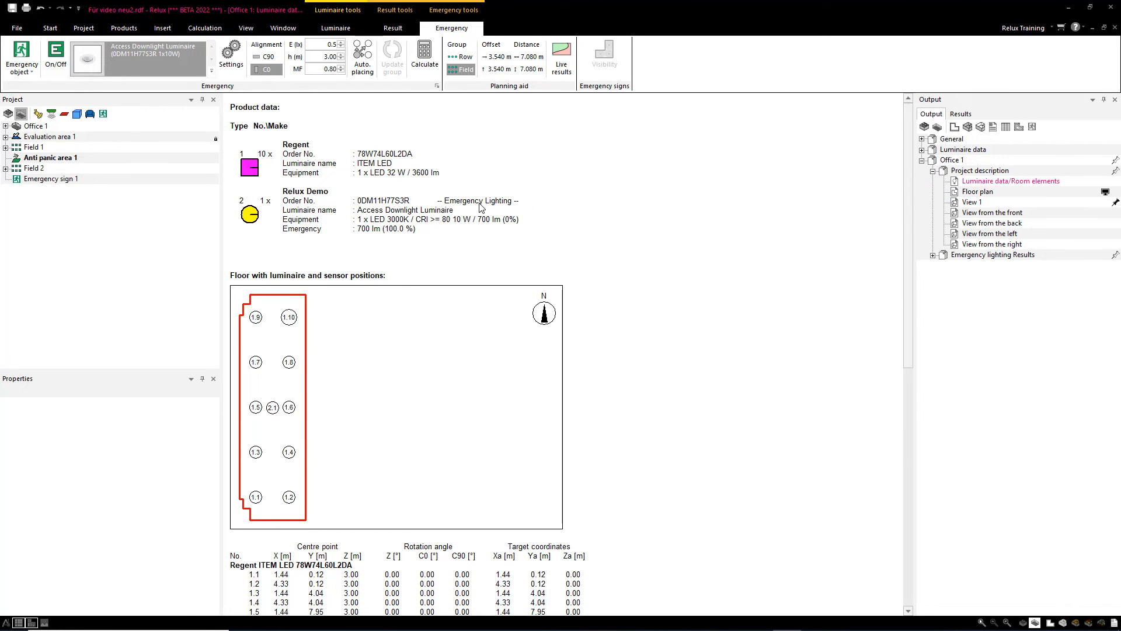